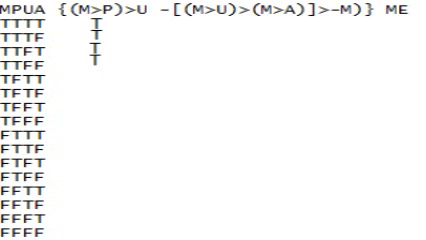
type("F")
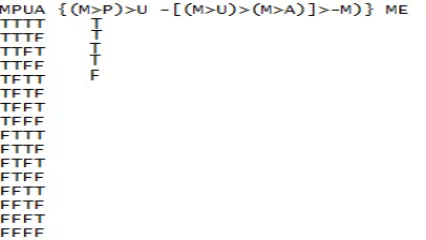